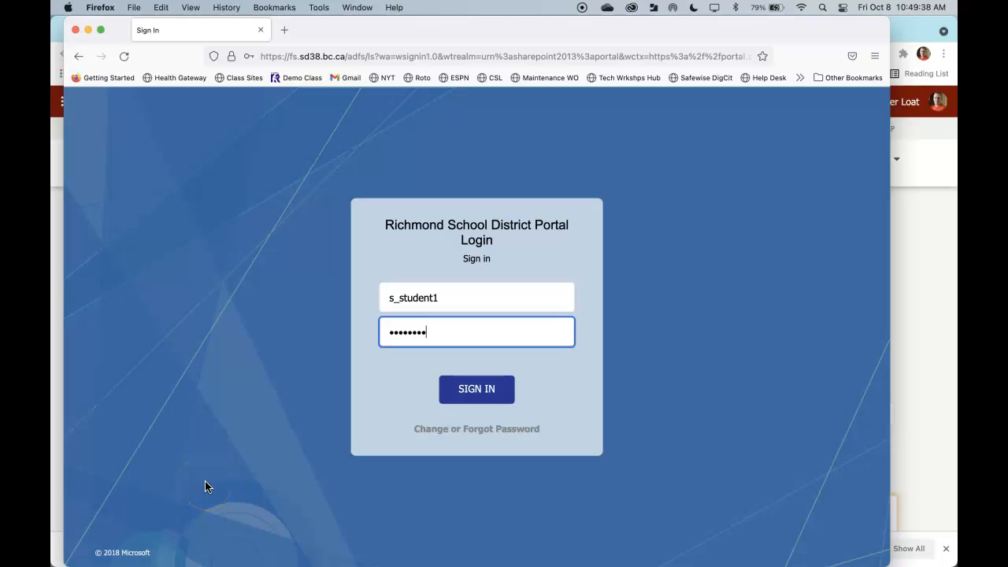
# Sign in to the Richmond School District Portal with the student account
pyautogui.press('Backspace')
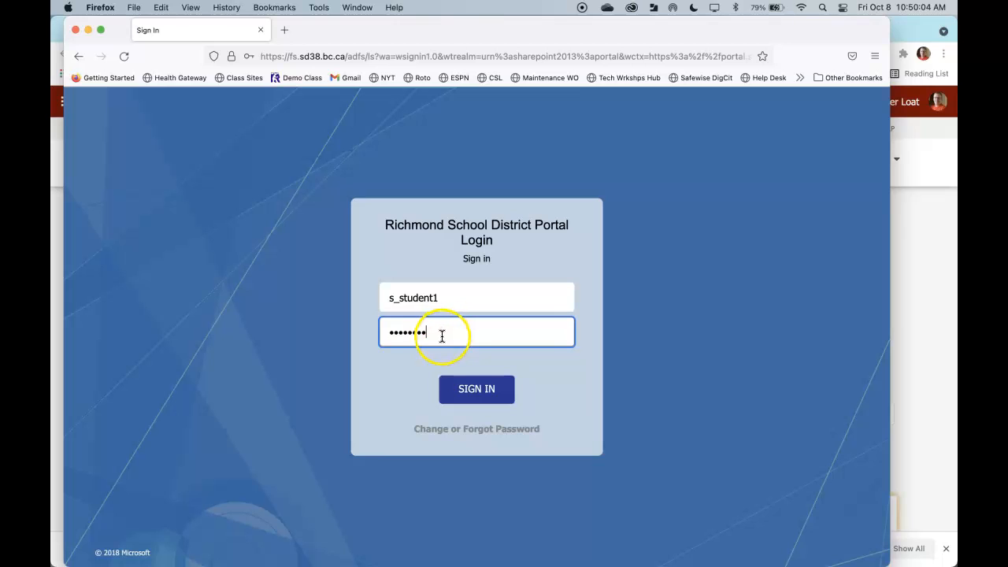
pyautogui.click(476, 388)
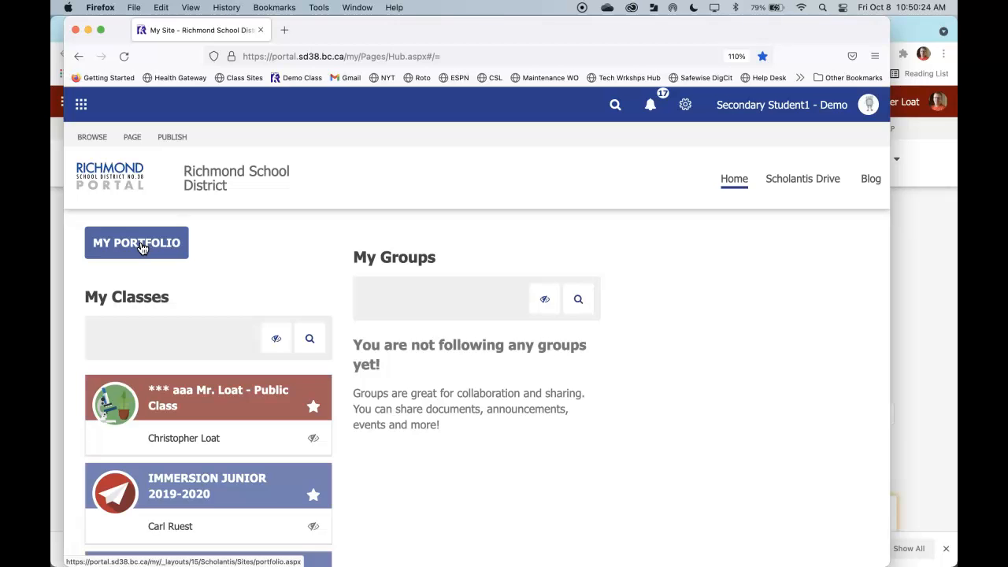
# Go to My Portfolio and look through the existing posts, including My Number Patterns
pyautogui.click(136, 243)
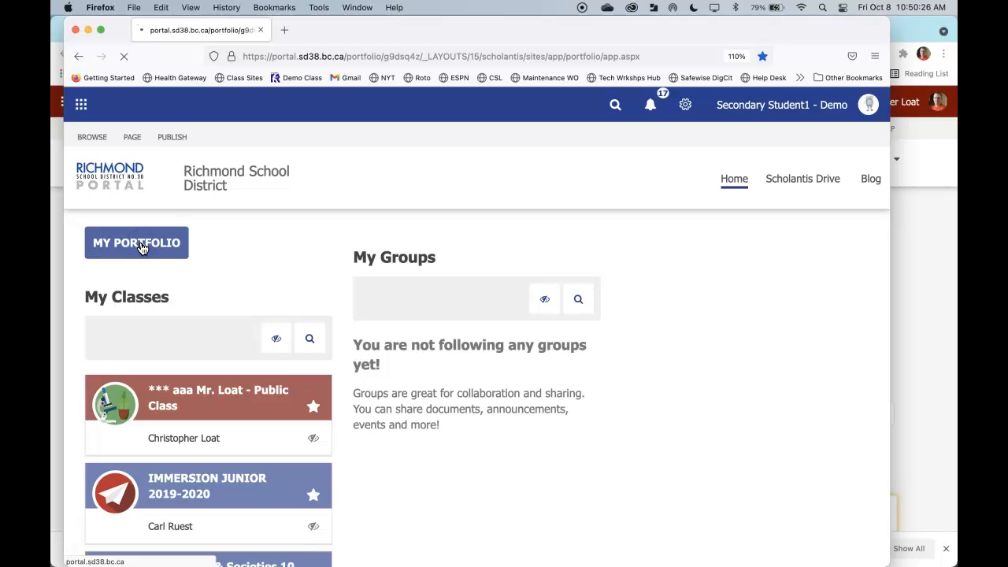
pyautogui.click(135, 242)
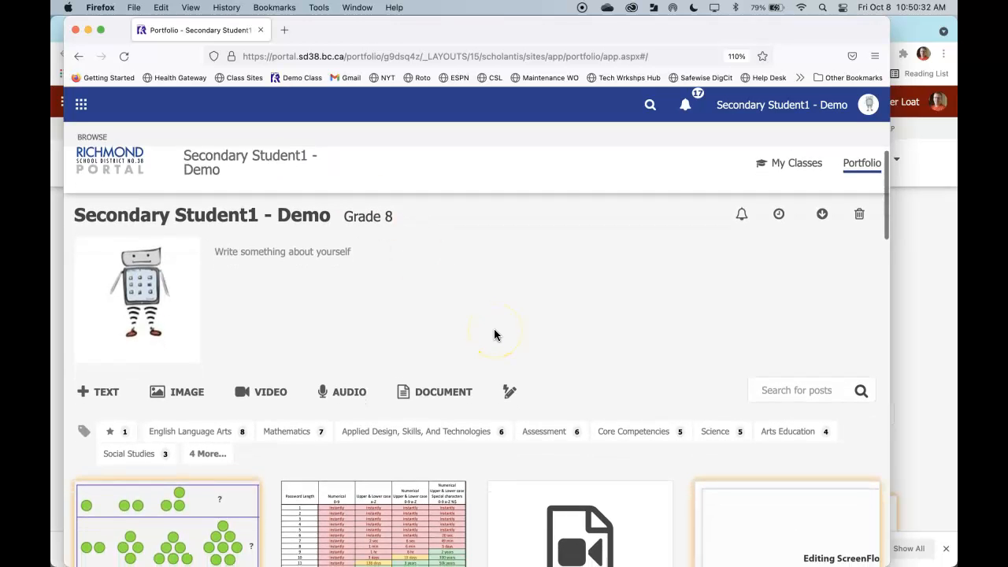
pyautogui.scroll(-3)
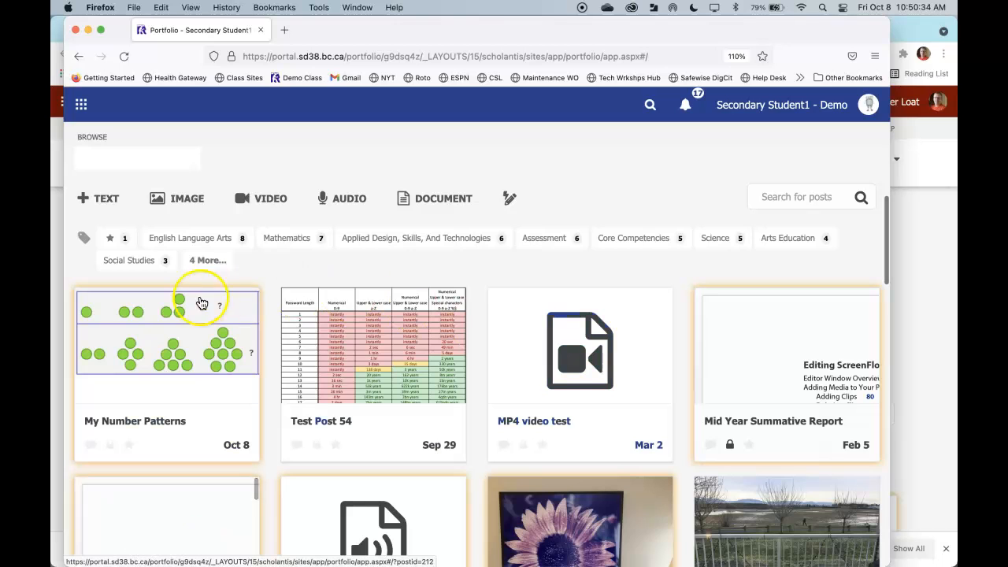
pyautogui.moveTo(321, 337)
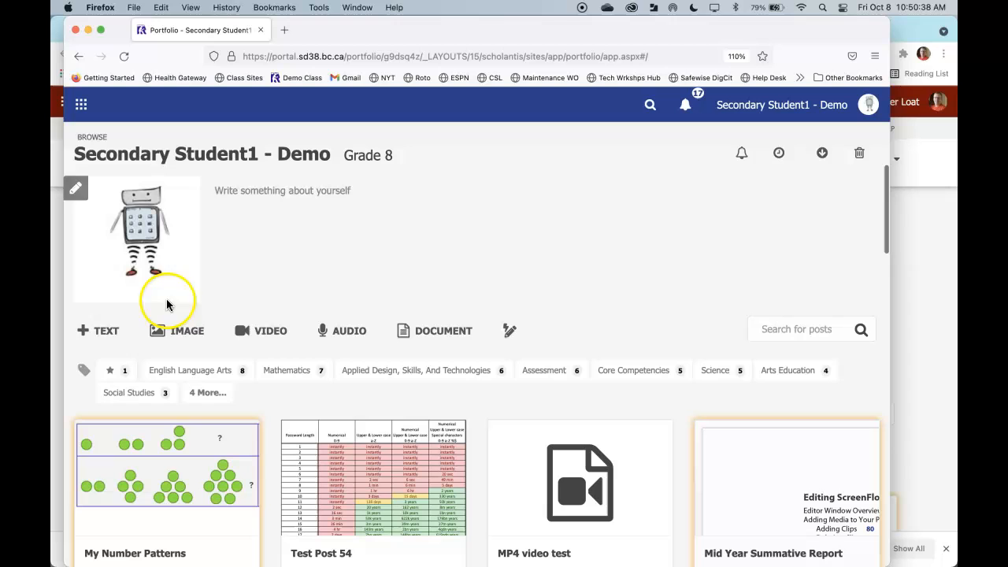
pyautogui.moveTo(261, 331)
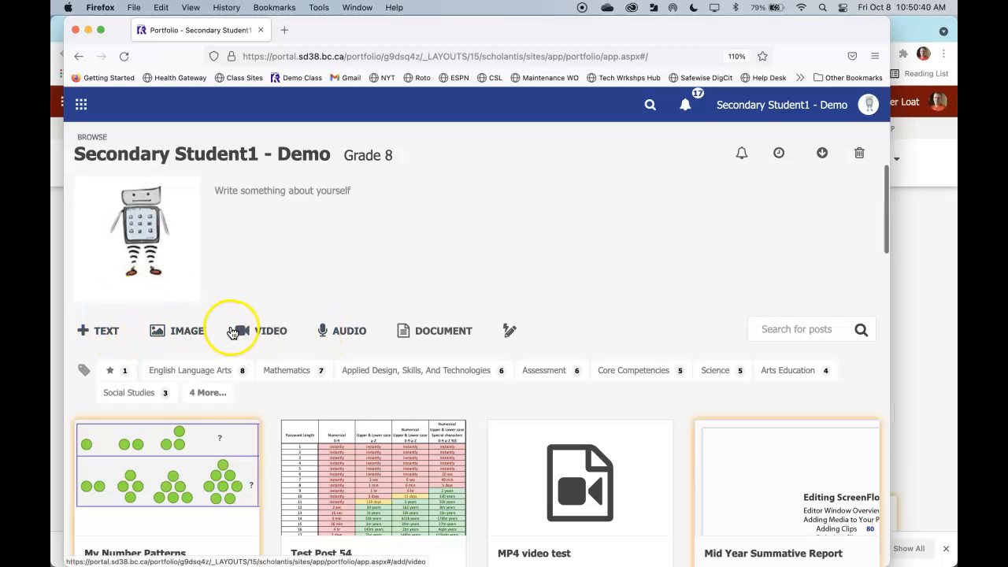
pyautogui.moveTo(135, 326)
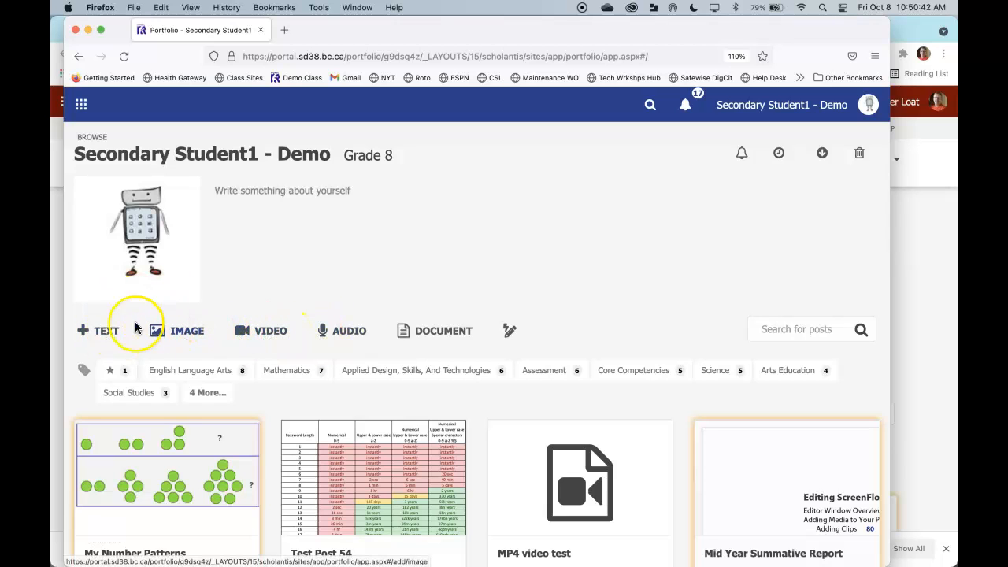
pyautogui.moveTo(432, 305)
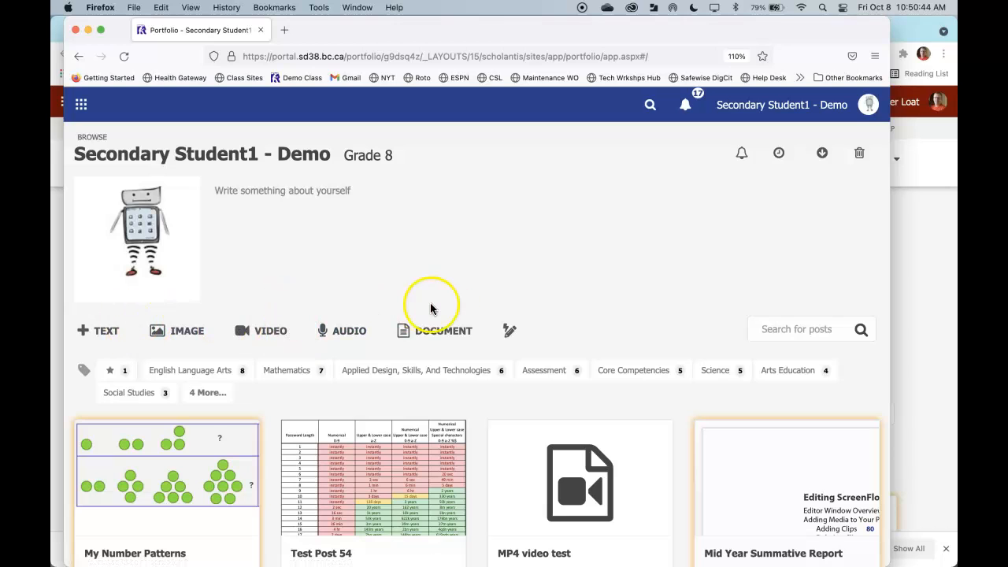
pyautogui.moveTo(510, 330)
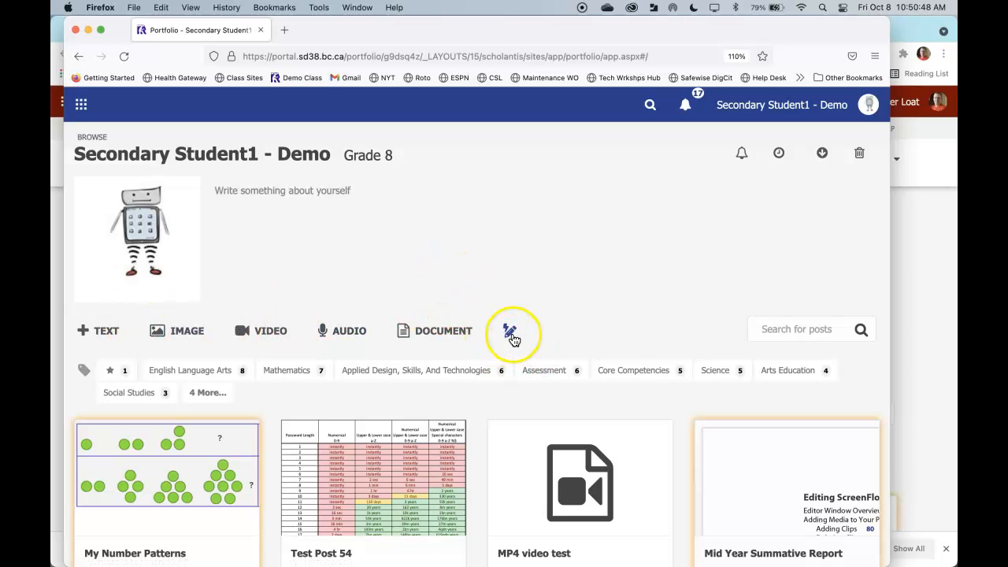
pyautogui.moveTo(508, 329)
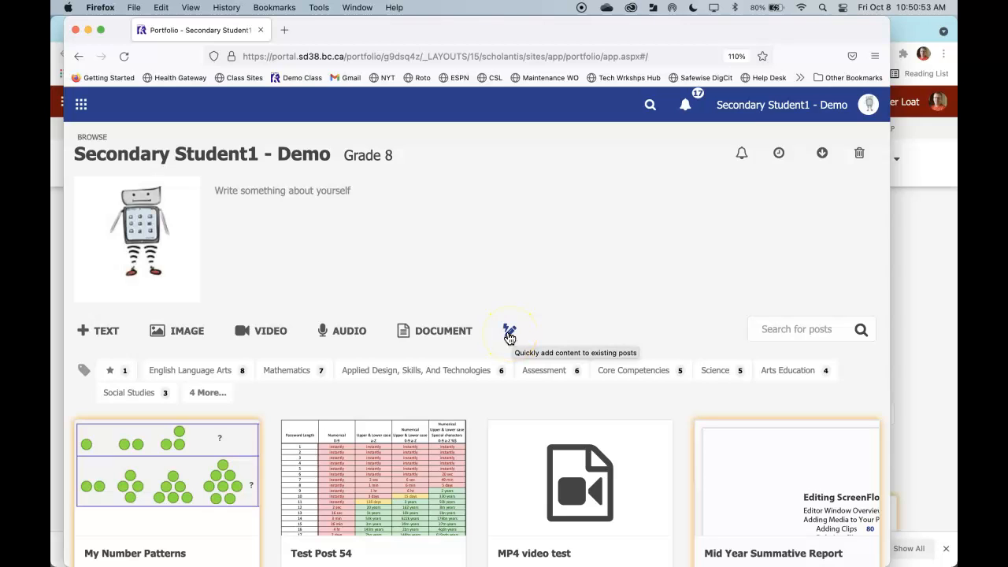
pyautogui.scroll(-3)
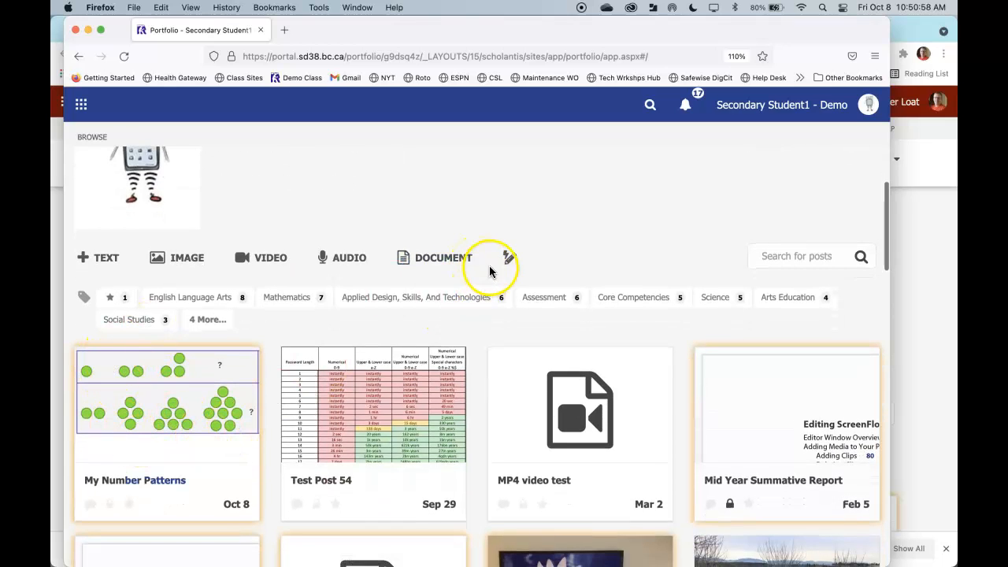
# Turn on the lightning pencil quick-add mode and start Record Audio on My Number Patterns
pyautogui.click(508, 259)
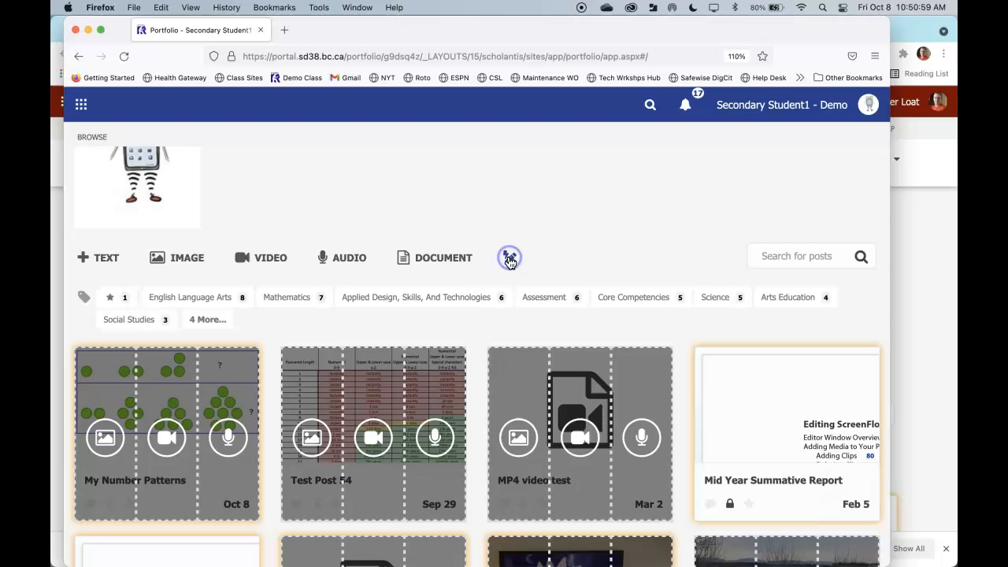
pyautogui.scroll(-3)
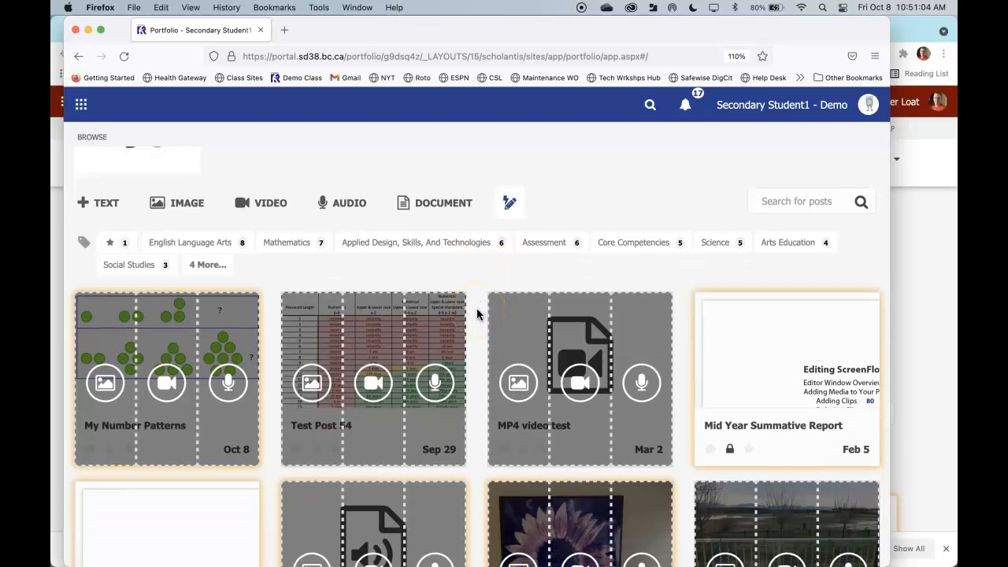
pyautogui.scroll(-3)
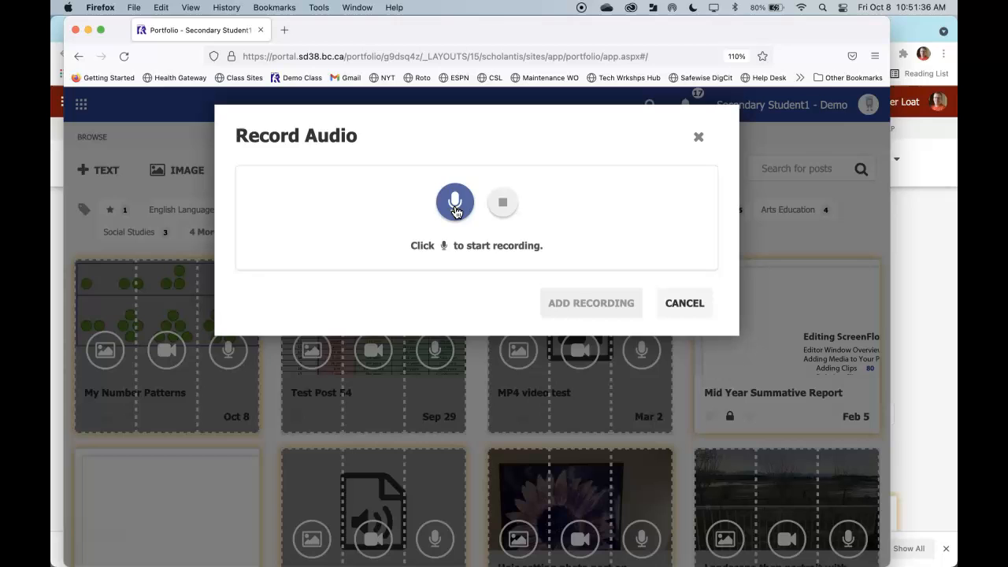
# Allow microphone access with the decision remembered, then record and stop an 18-second clip
pyautogui.click(454, 202)
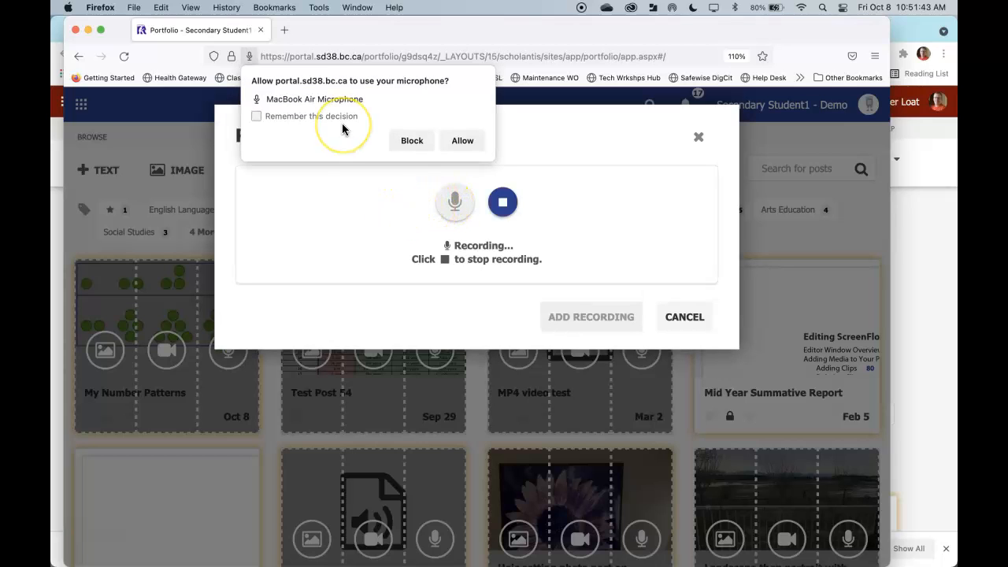
pyautogui.moveTo(312, 116)
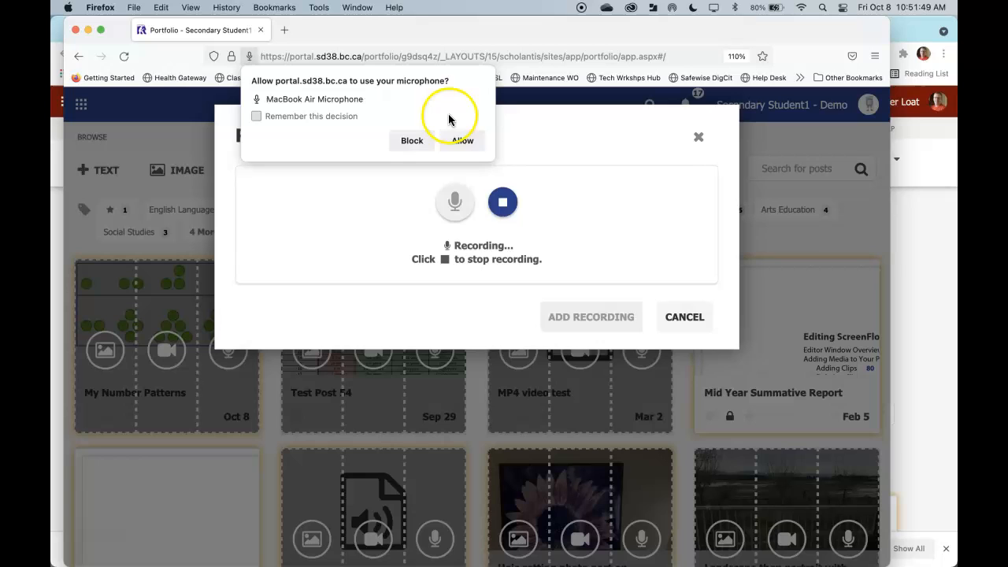
pyautogui.click(255, 117)
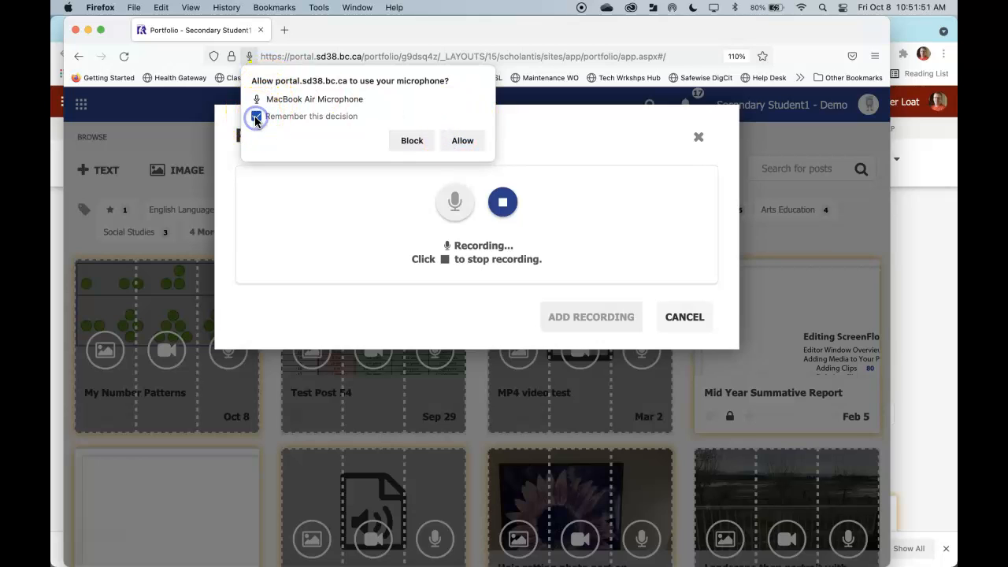
pyautogui.click(256, 116)
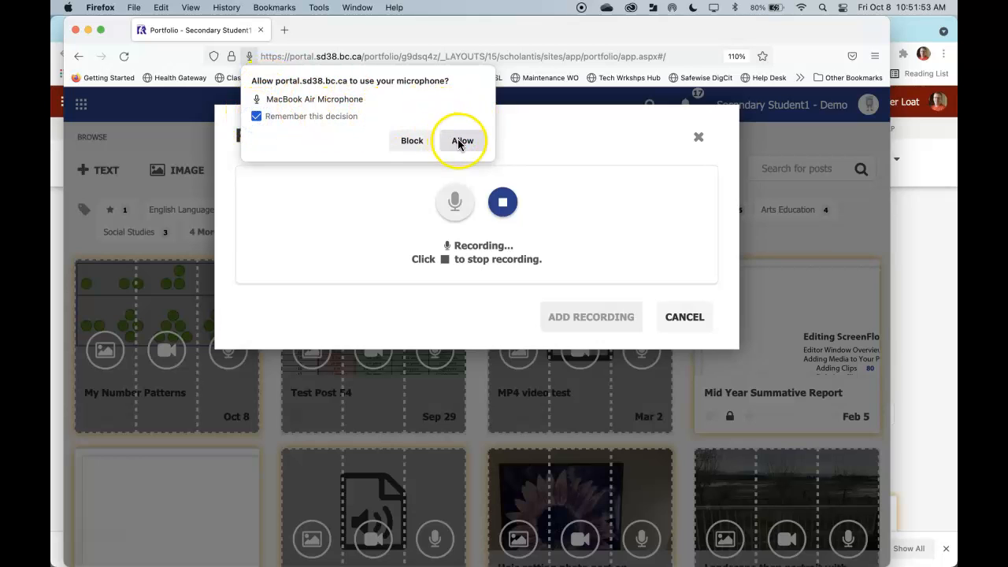
pyautogui.click(463, 140)
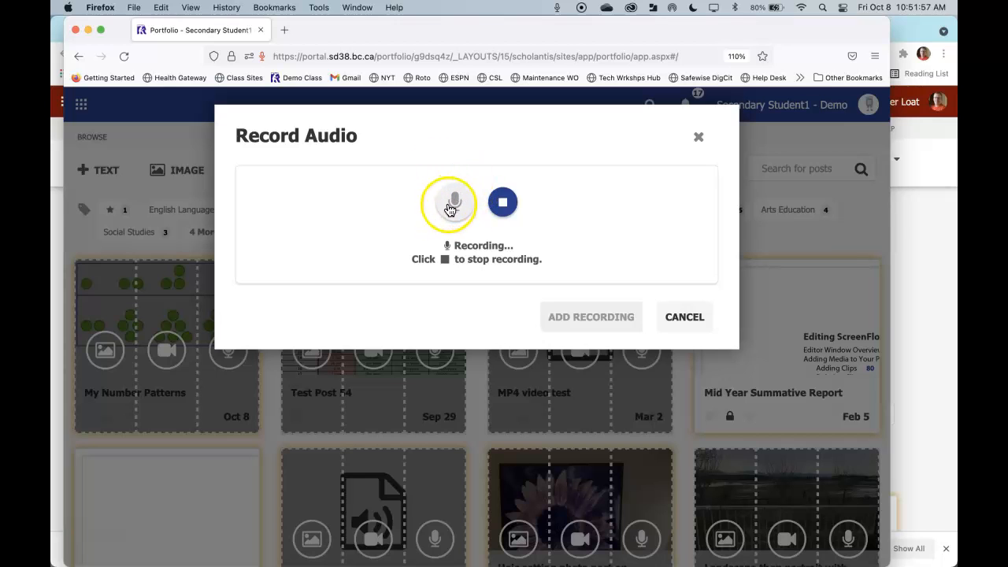
pyautogui.moveTo(422, 217)
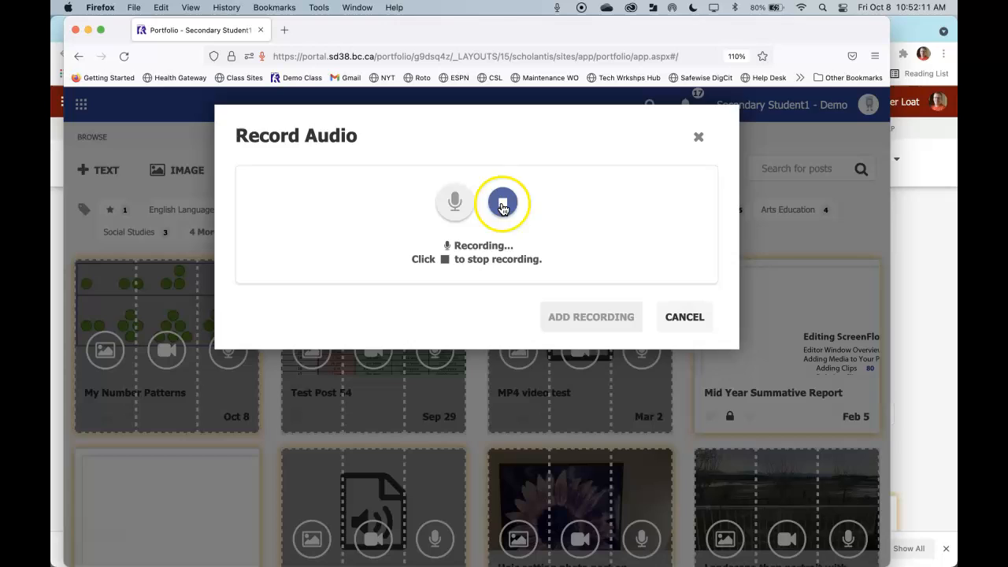
pyautogui.click(502, 202)
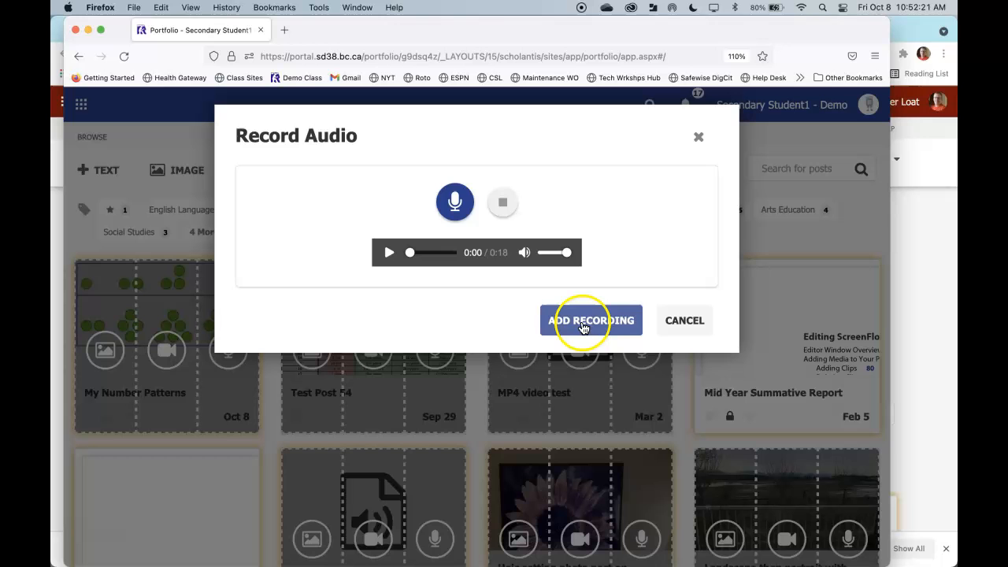
# Add the recording to the My Number Patterns post and return to the portfolio page
pyautogui.click(590, 320)
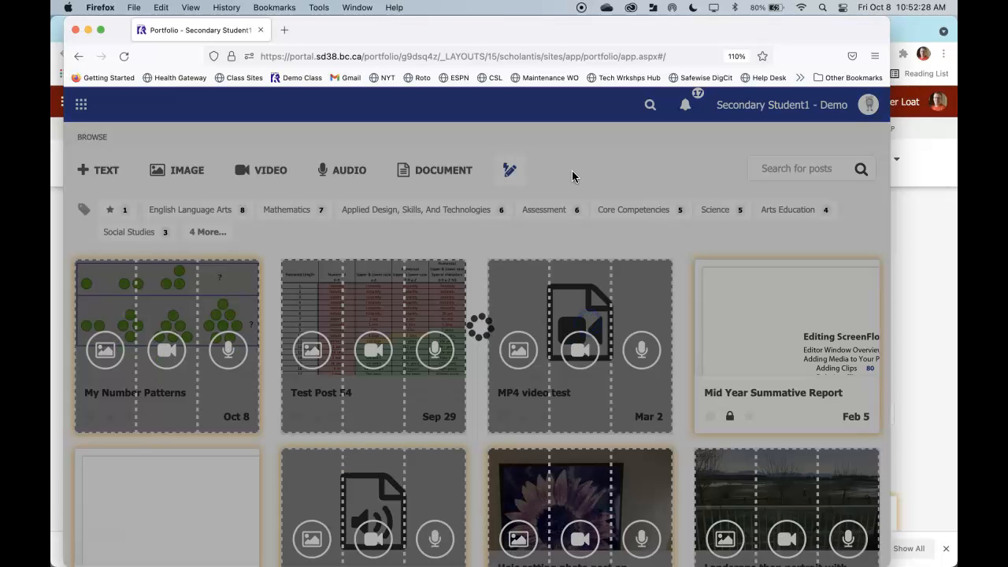
pyautogui.moveTo(151, 326)
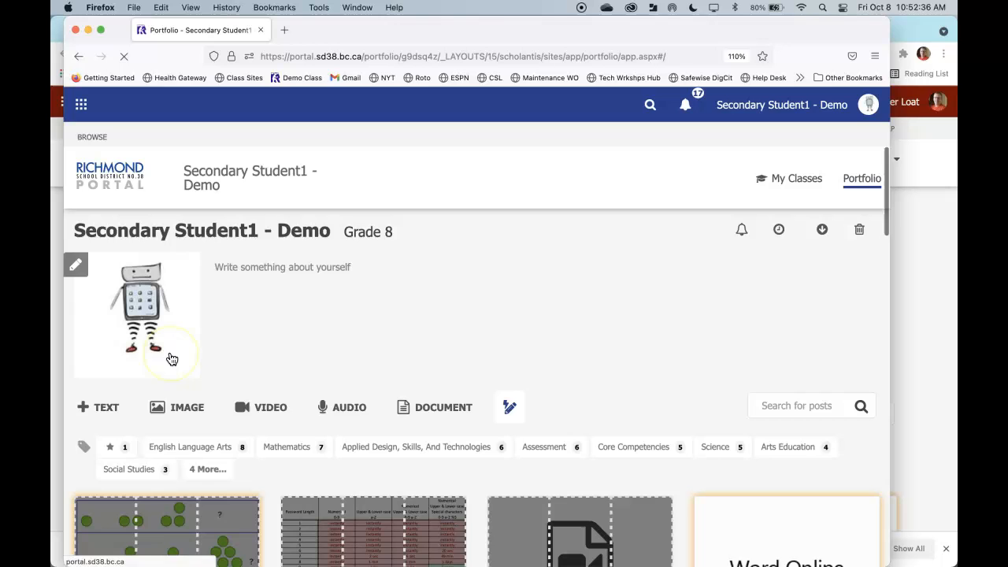
pyautogui.scroll(-3)
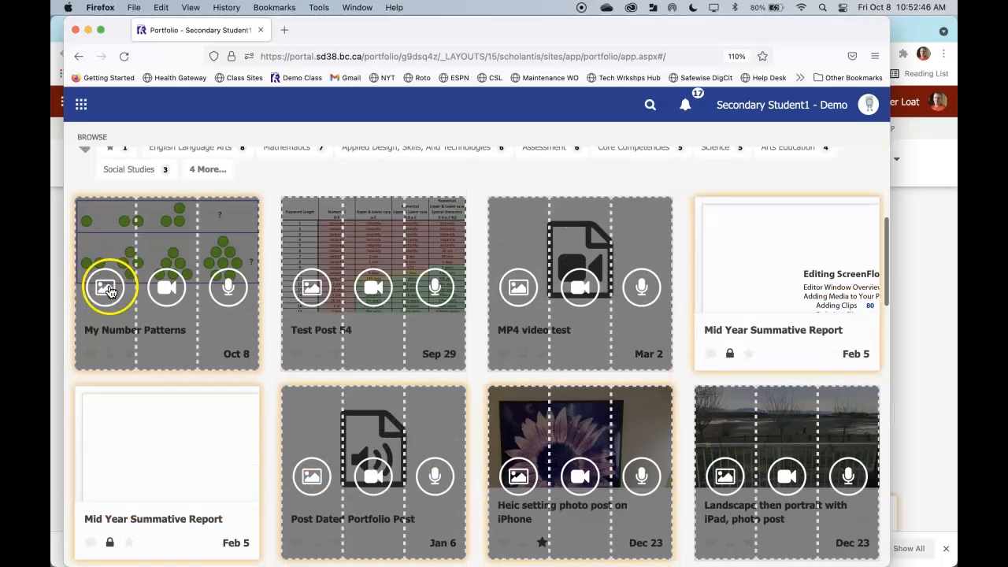
pyautogui.moveTo(161, 297)
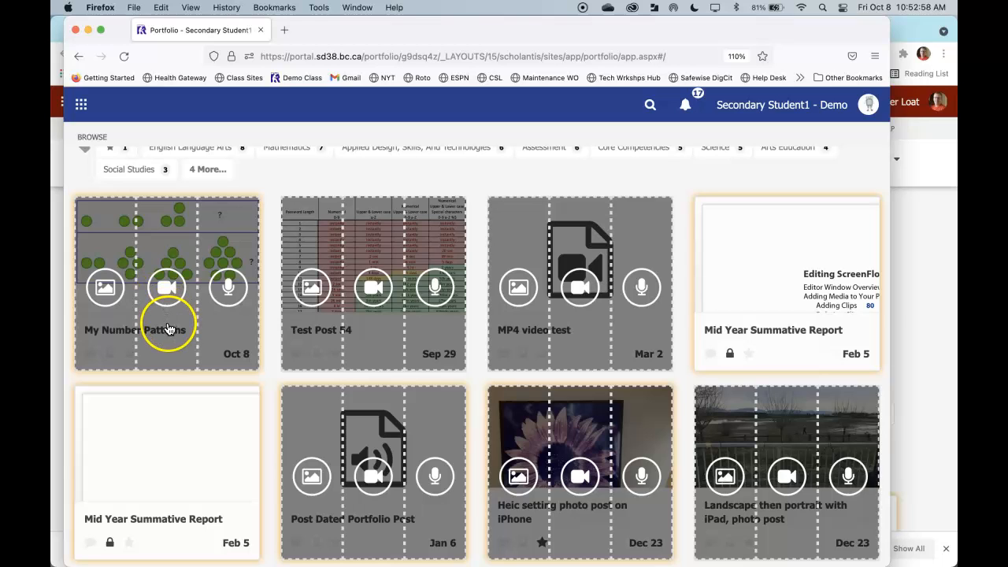
pyautogui.scroll(-3)
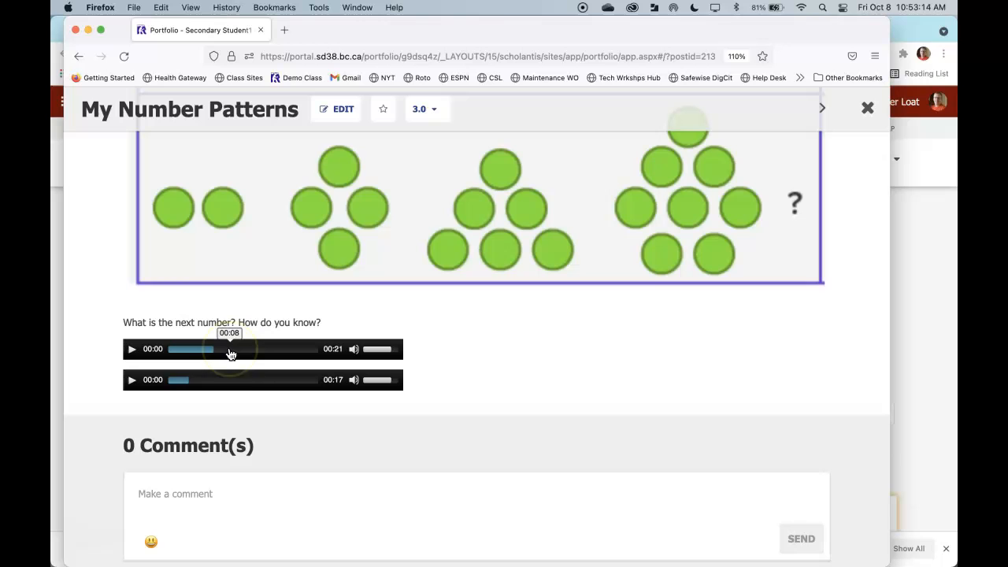
# Check that My Number Patterns now shows two audio clips, then close the post
pyautogui.scroll(-3)
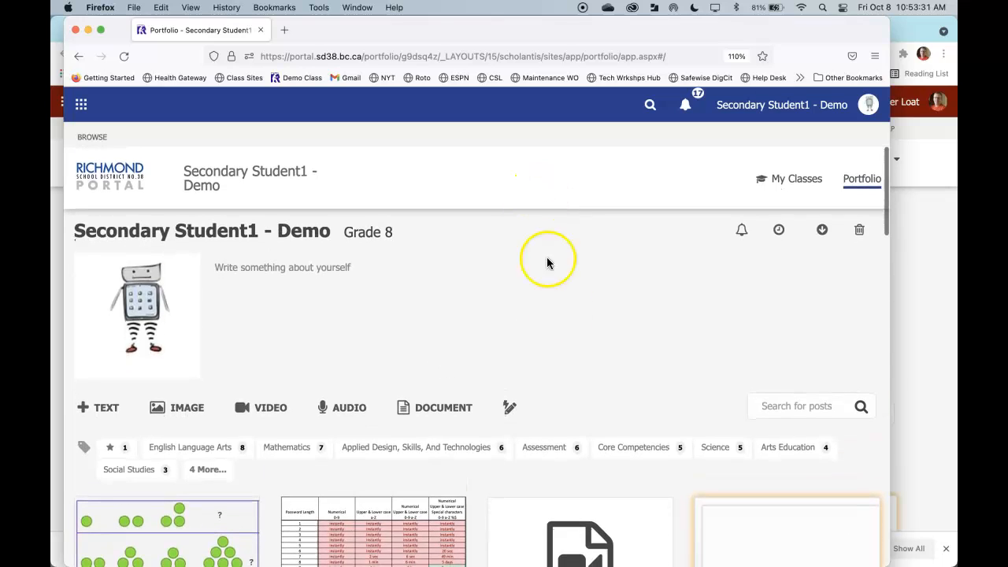
pyautogui.moveTo(572, 350)
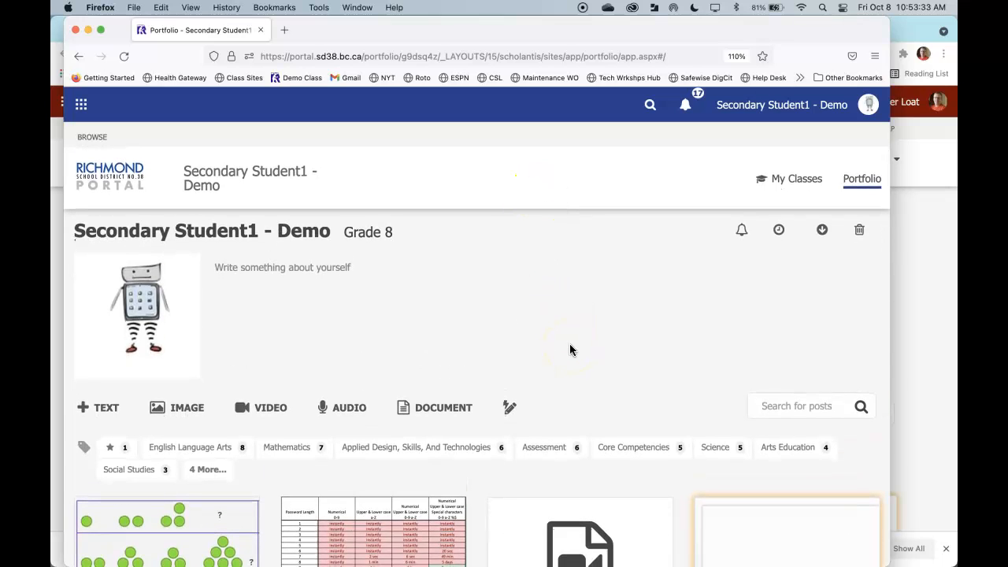